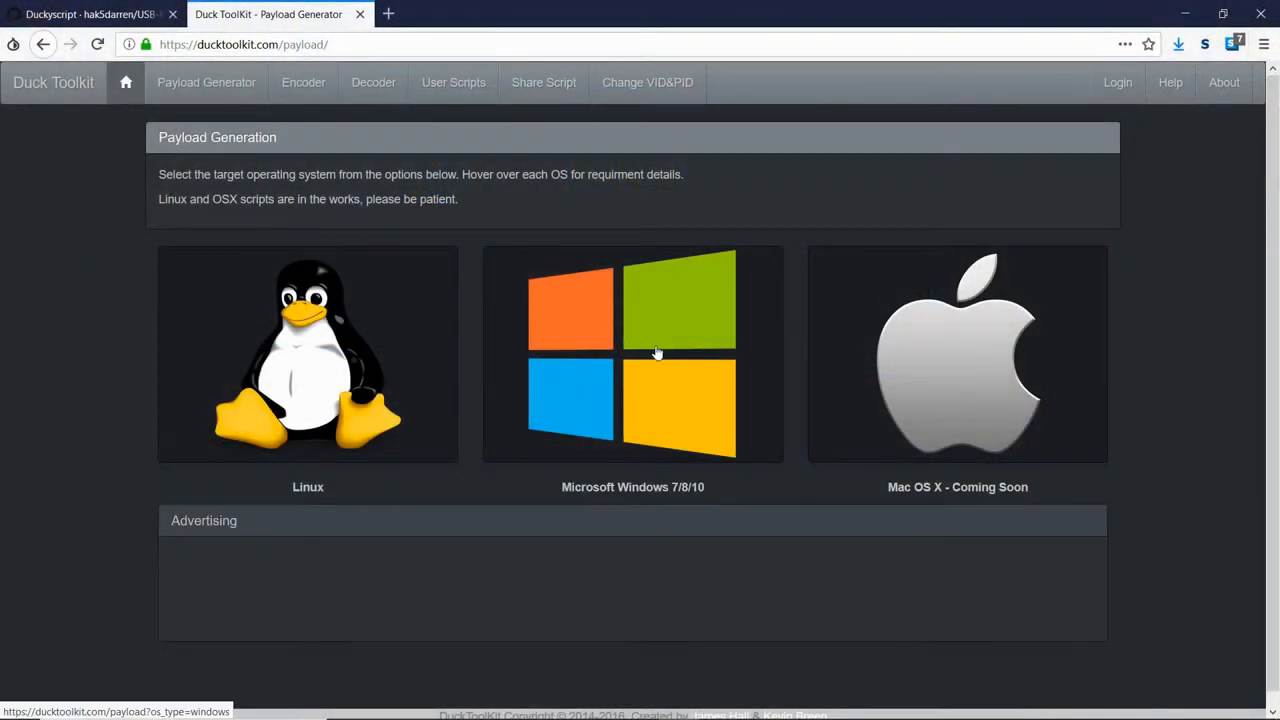
- Choose Microsoft Windows 7/8/10 as the payload target system
{"action": "left_click", "coordinate": [632, 354]}
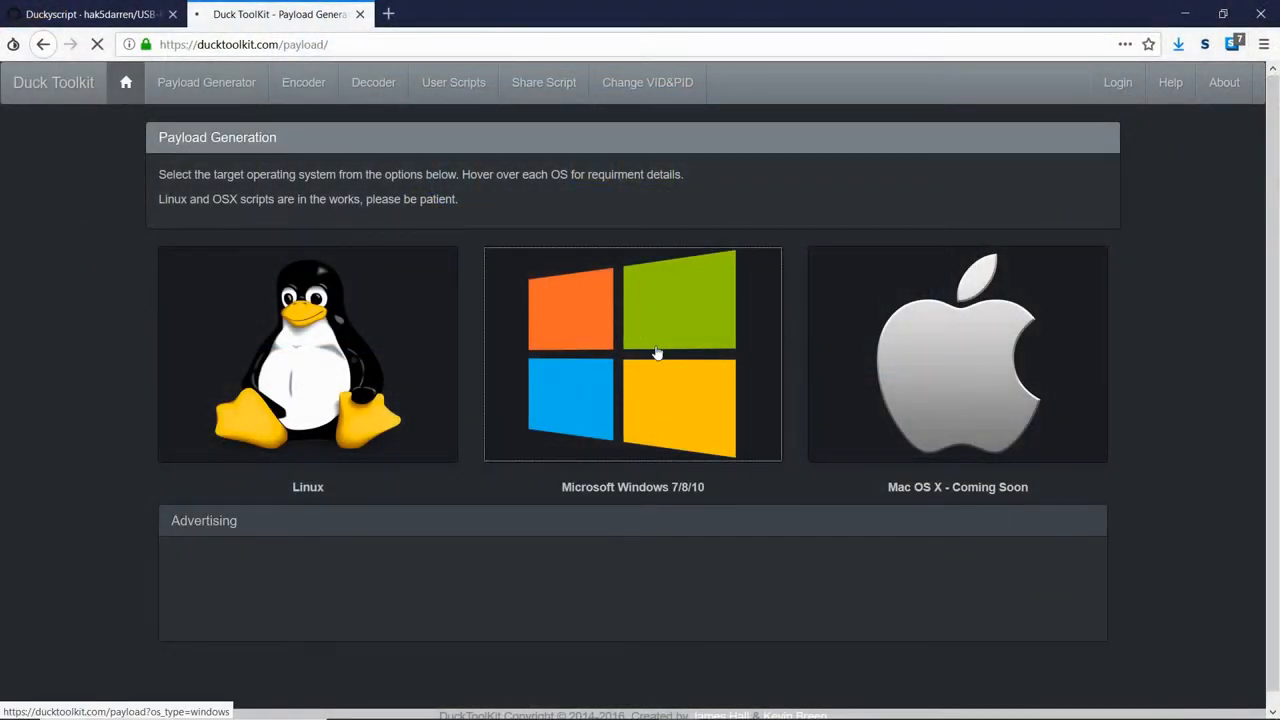
{"action": "left_click", "coordinate": [632, 354]}
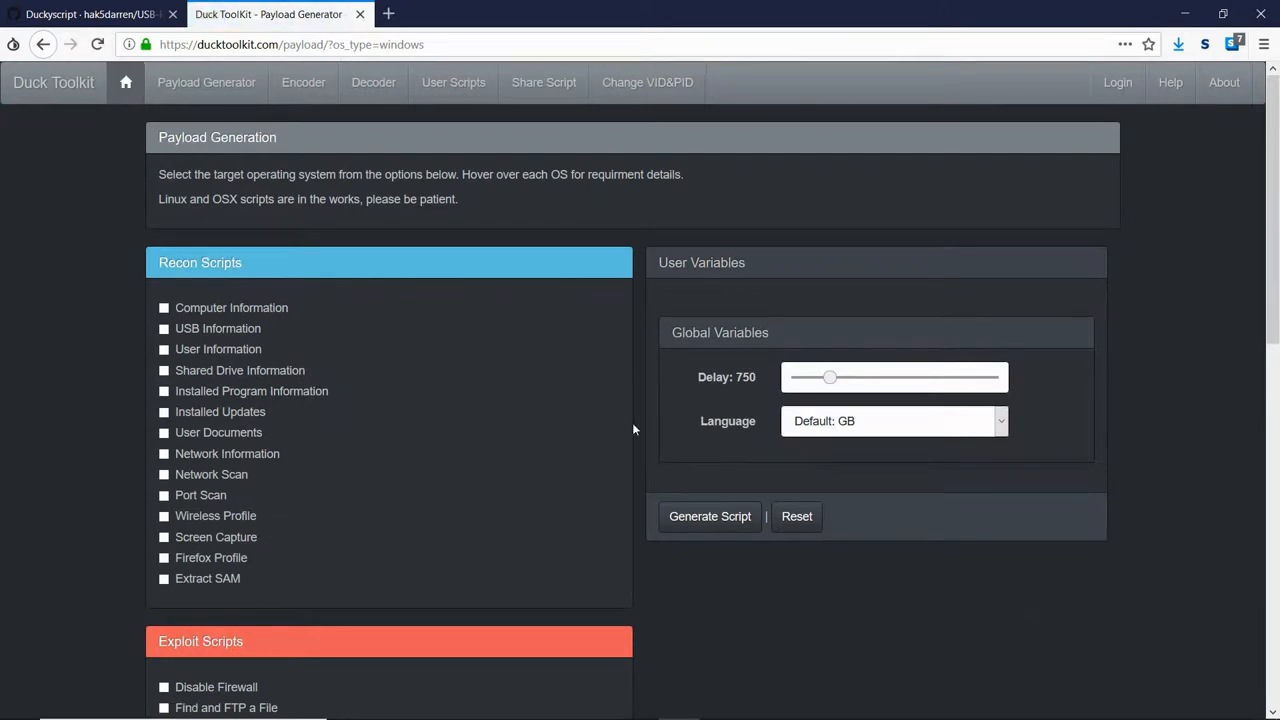
- Tick the Computer Information recon script while browsing the exploit, report and UAC bypass lists
{"action": "scroll", "scroll_direction": "down", "scroll_amount": 3}
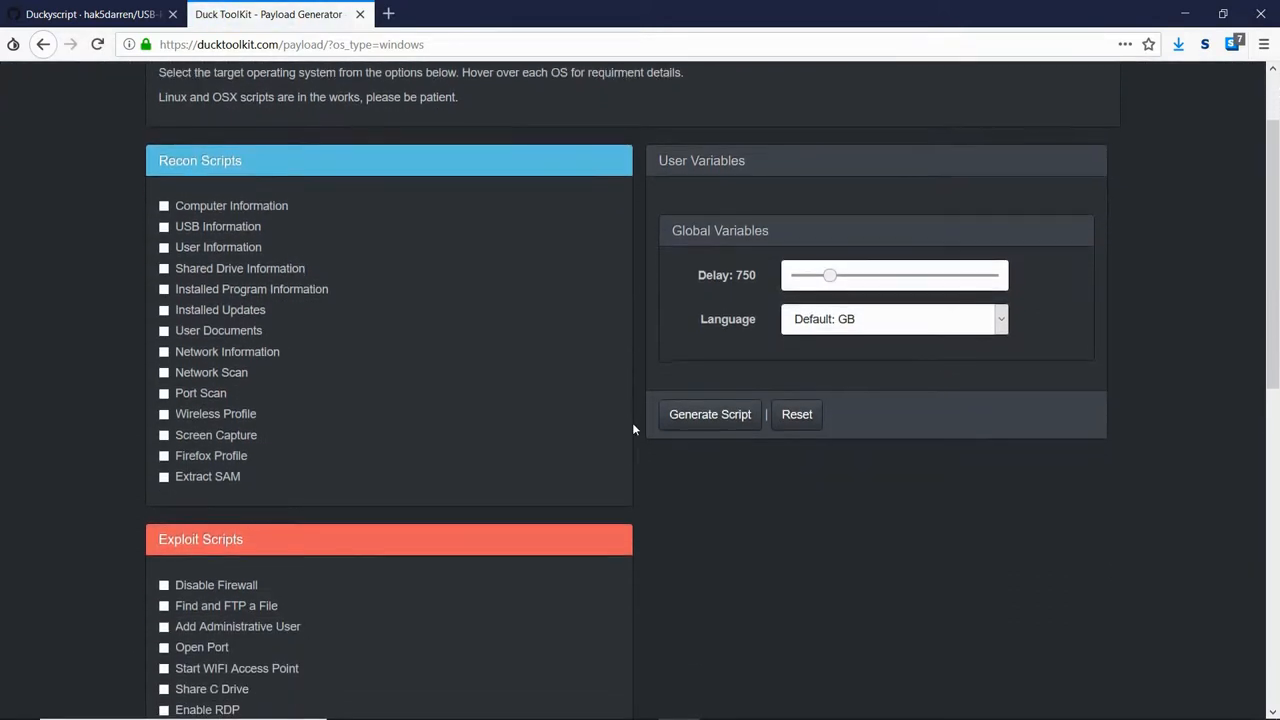
{"action": "left_click", "coordinate": [164, 204]}
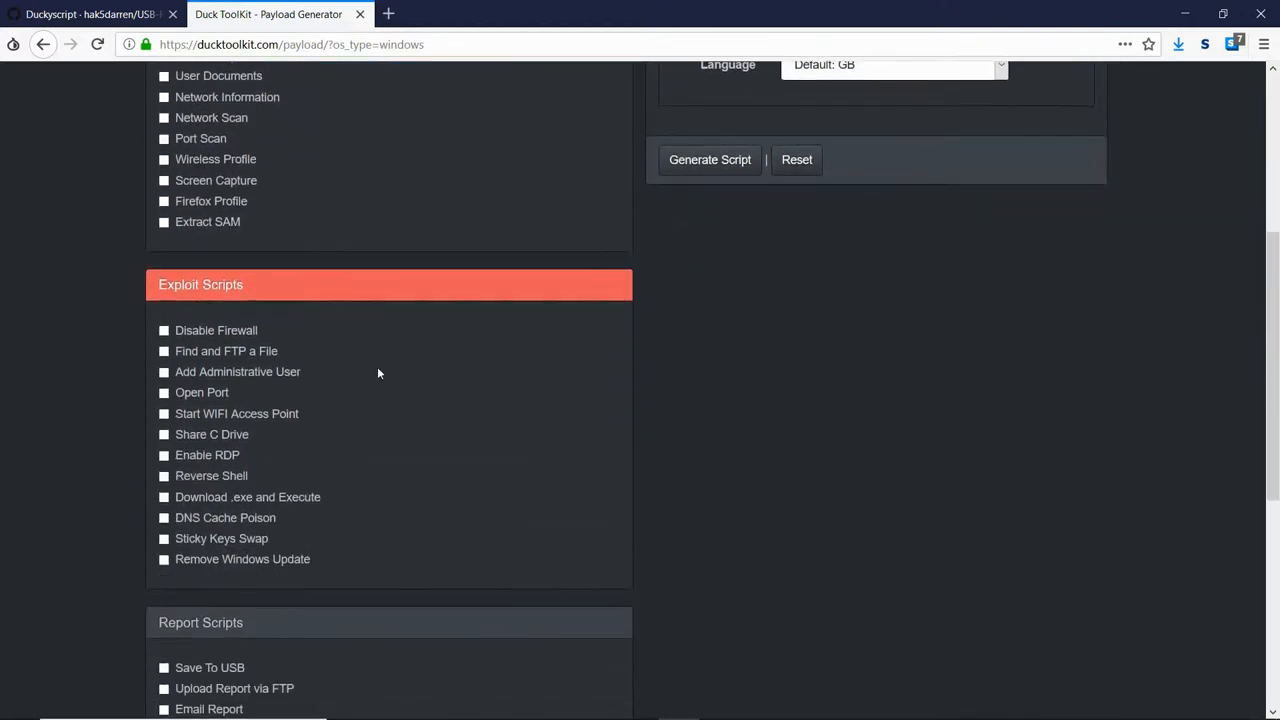
{"action": "mouse_move", "coordinate": [268, 570]}
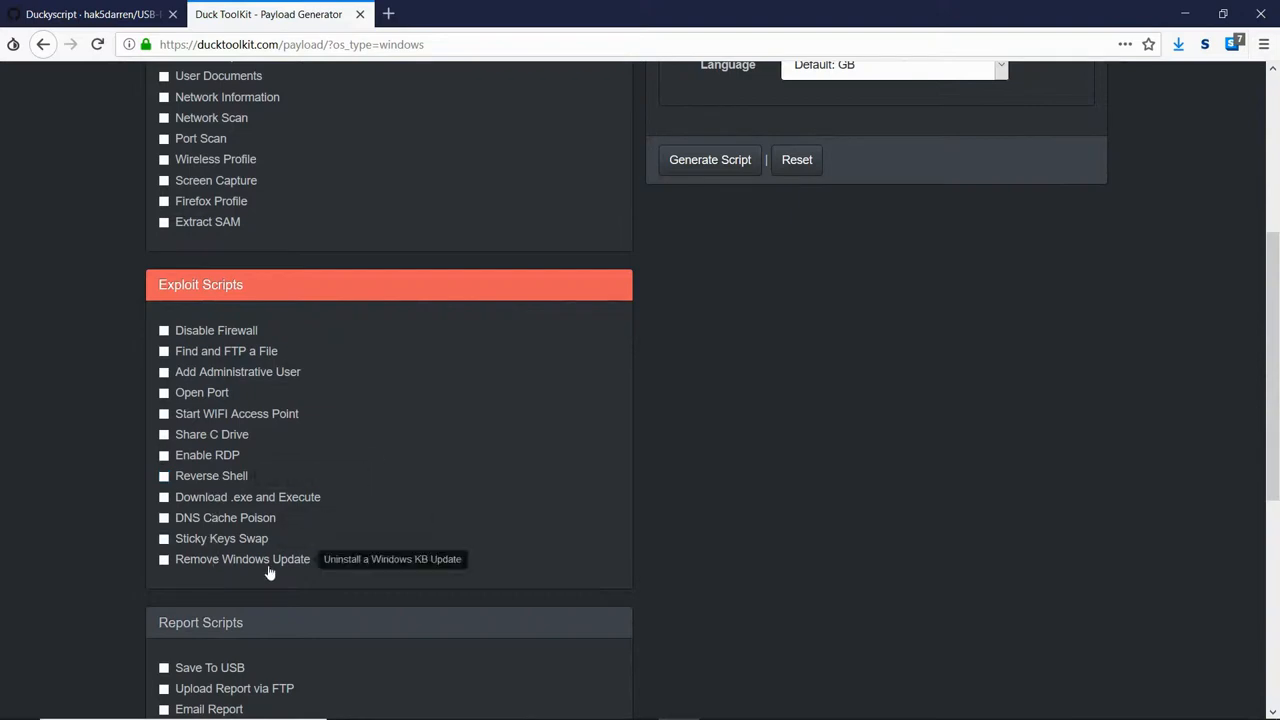
{"action": "scroll", "scroll_direction": "down", "scroll_amount": 3}
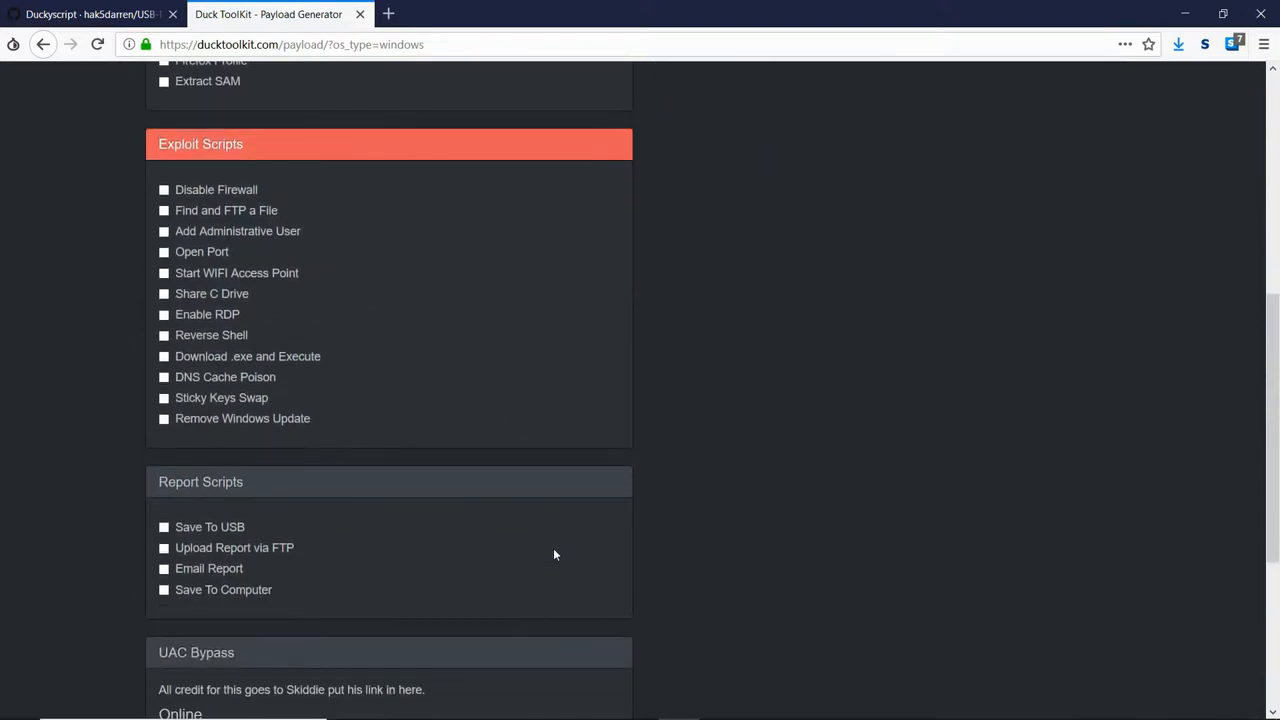
{"action": "scroll", "scroll_direction": "down", "scroll_amount": 3}
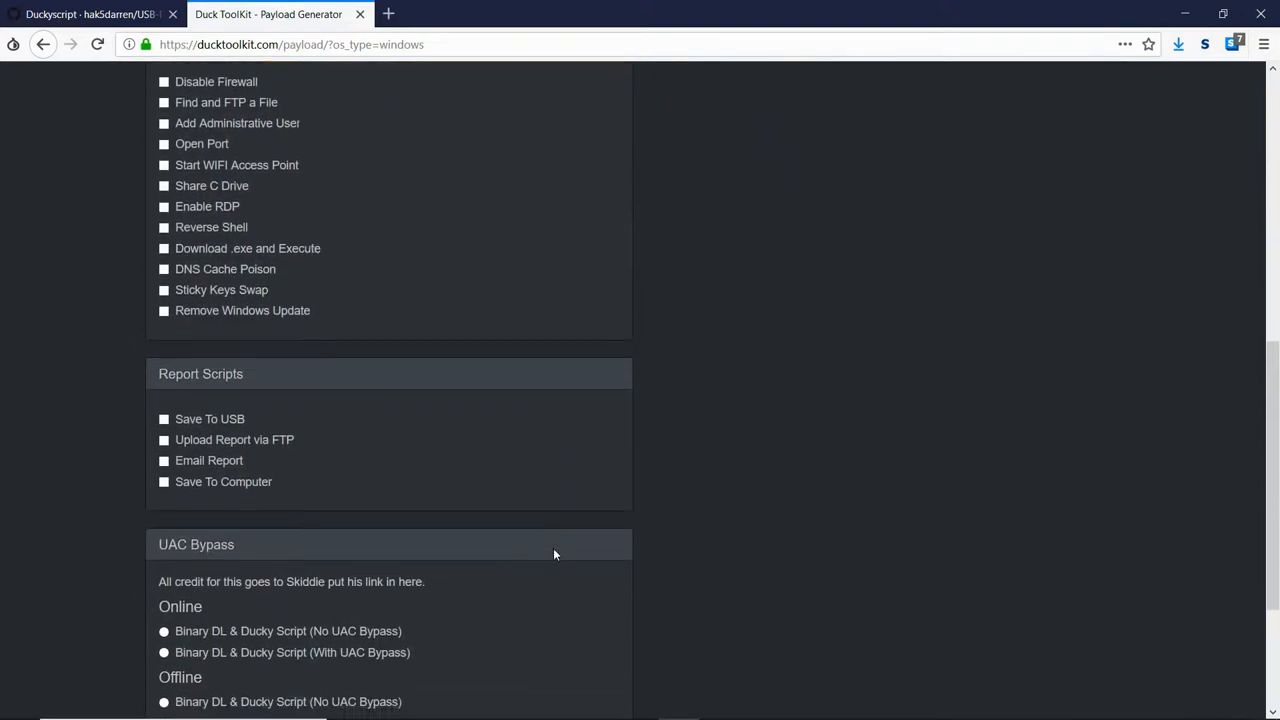
{"action": "scroll", "scroll_direction": "down", "scroll_amount": 3}
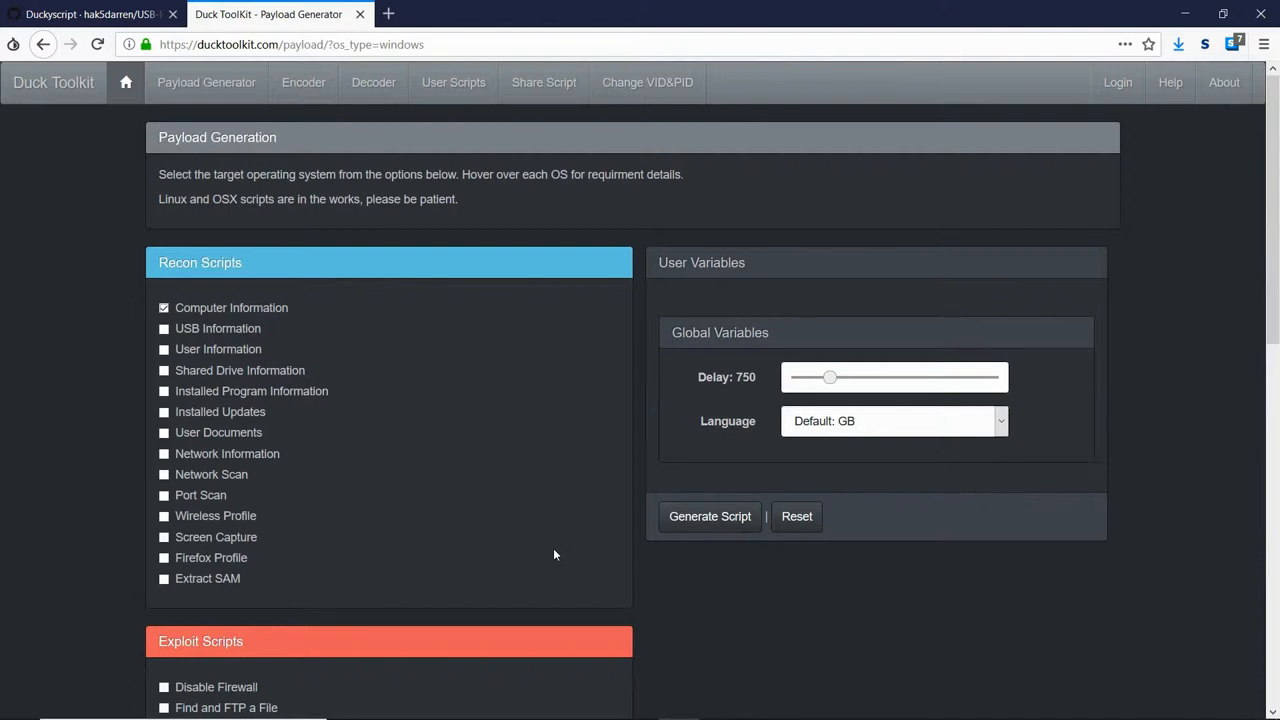
- Enable Save To USB for the report and set the USB drive path
{"action": "scroll", "scroll_direction": "down", "scroll_amount": 3}
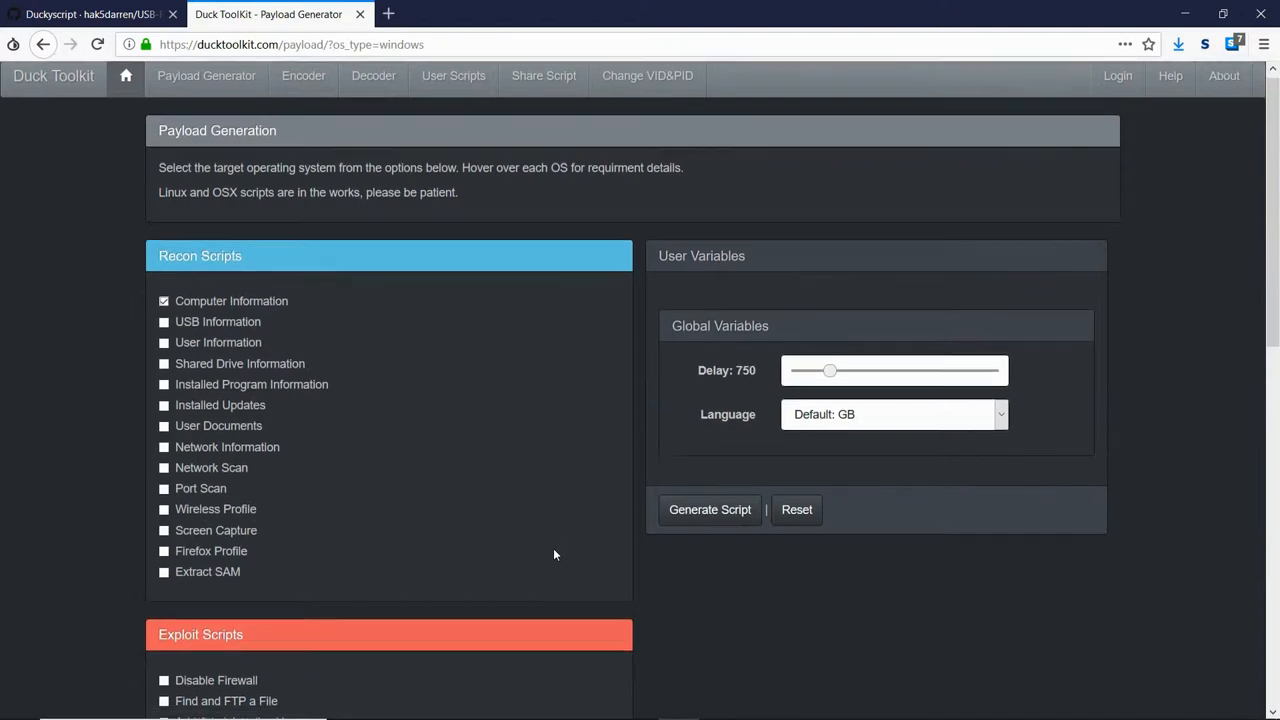
{"action": "scroll", "scroll_direction": "down", "scroll_amount": 3}
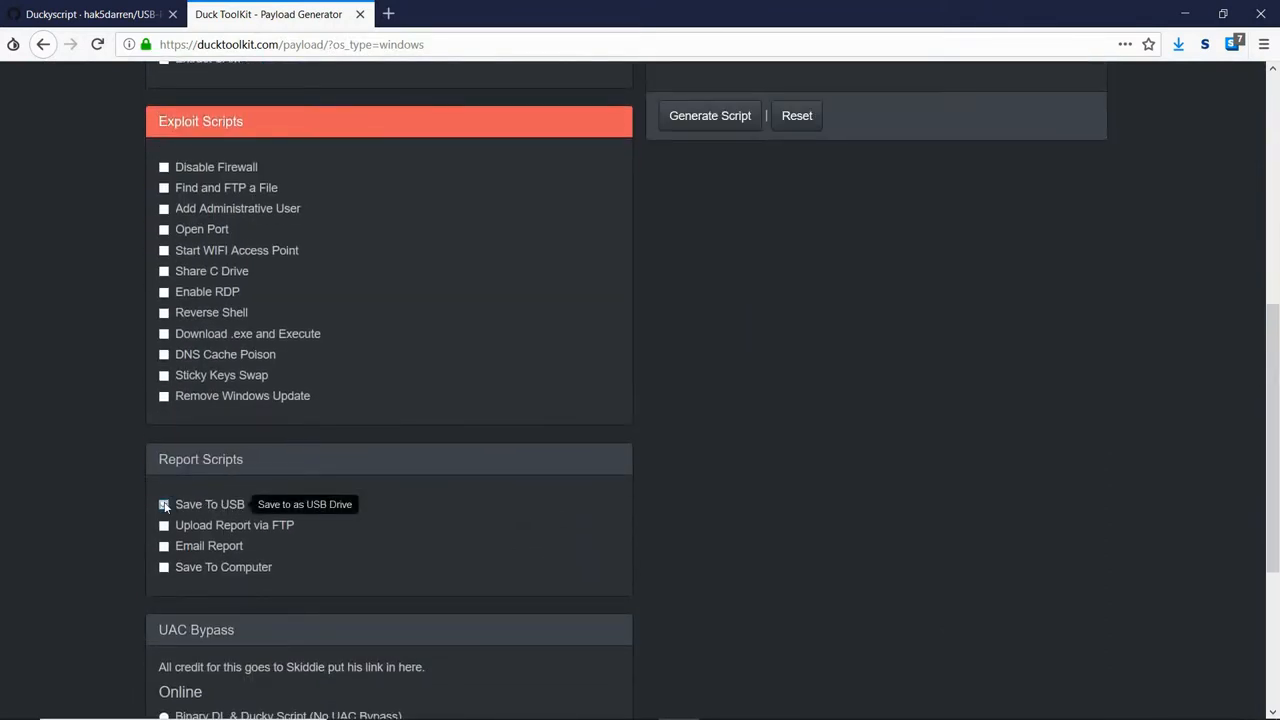
{"action": "left_click", "coordinate": [164, 504]}
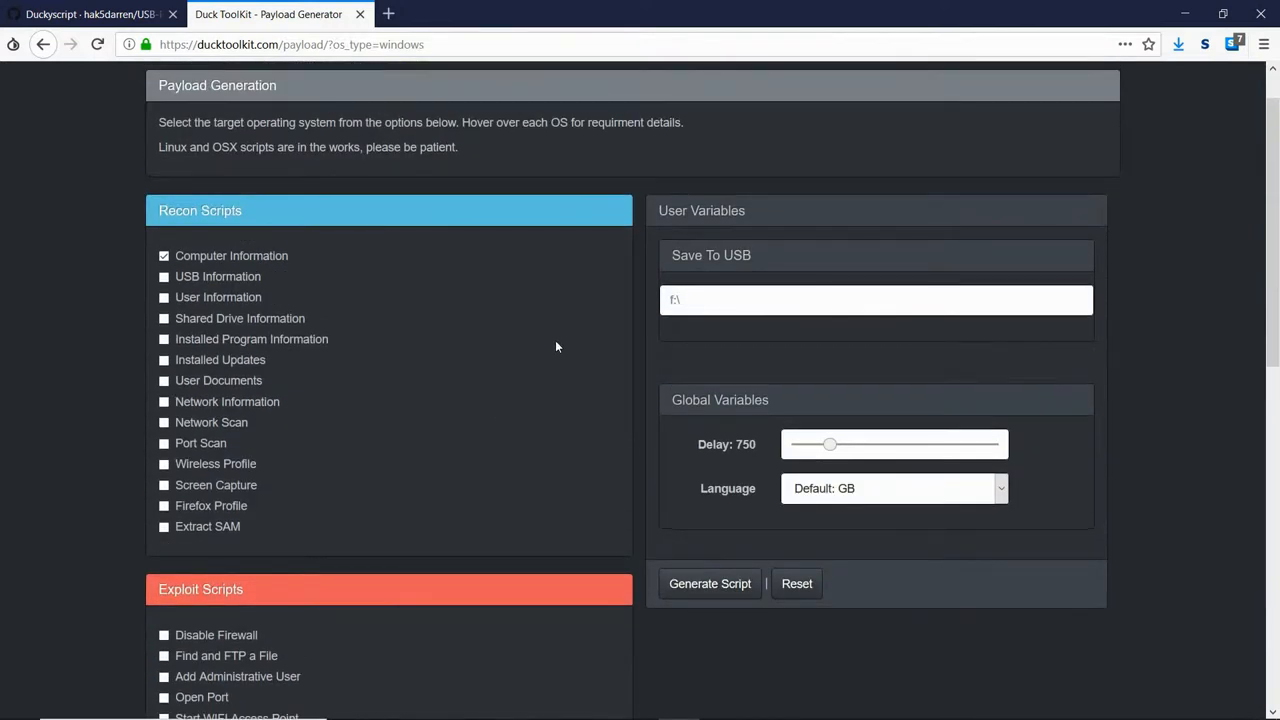
{"action": "left_click", "coordinate": [876, 300]}
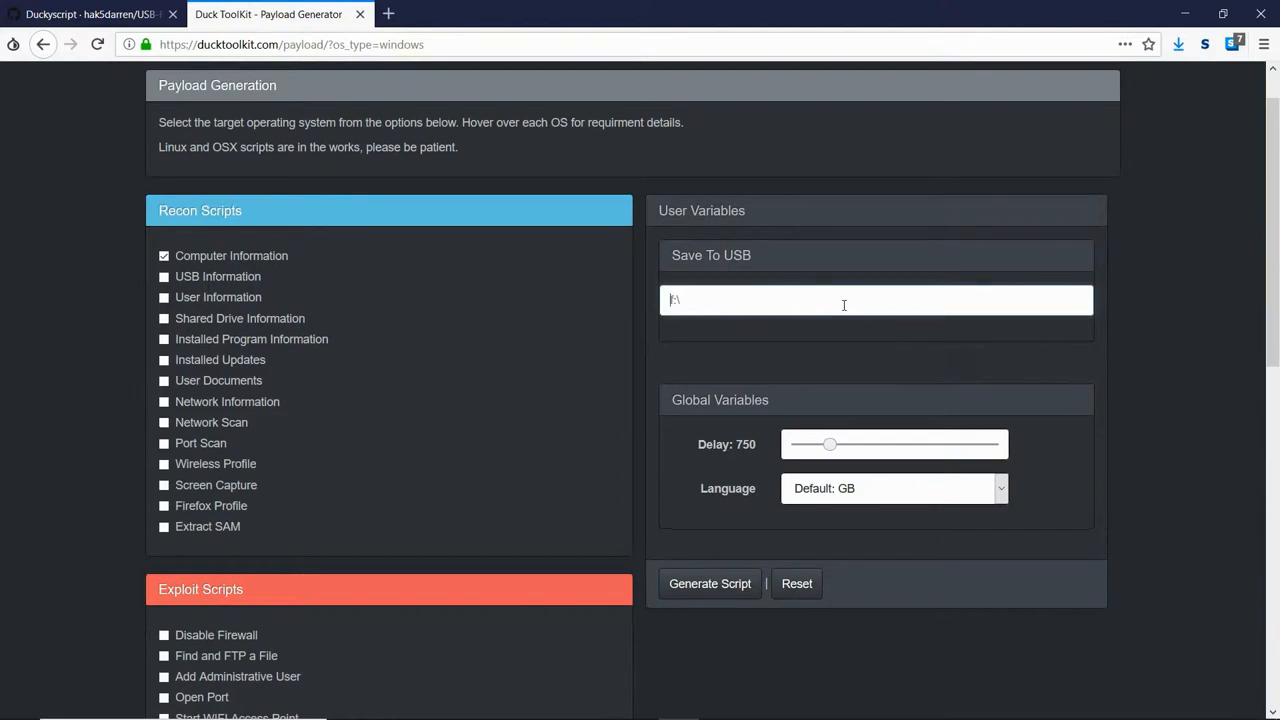
{"action": "left_click", "coordinate": [876, 300]}
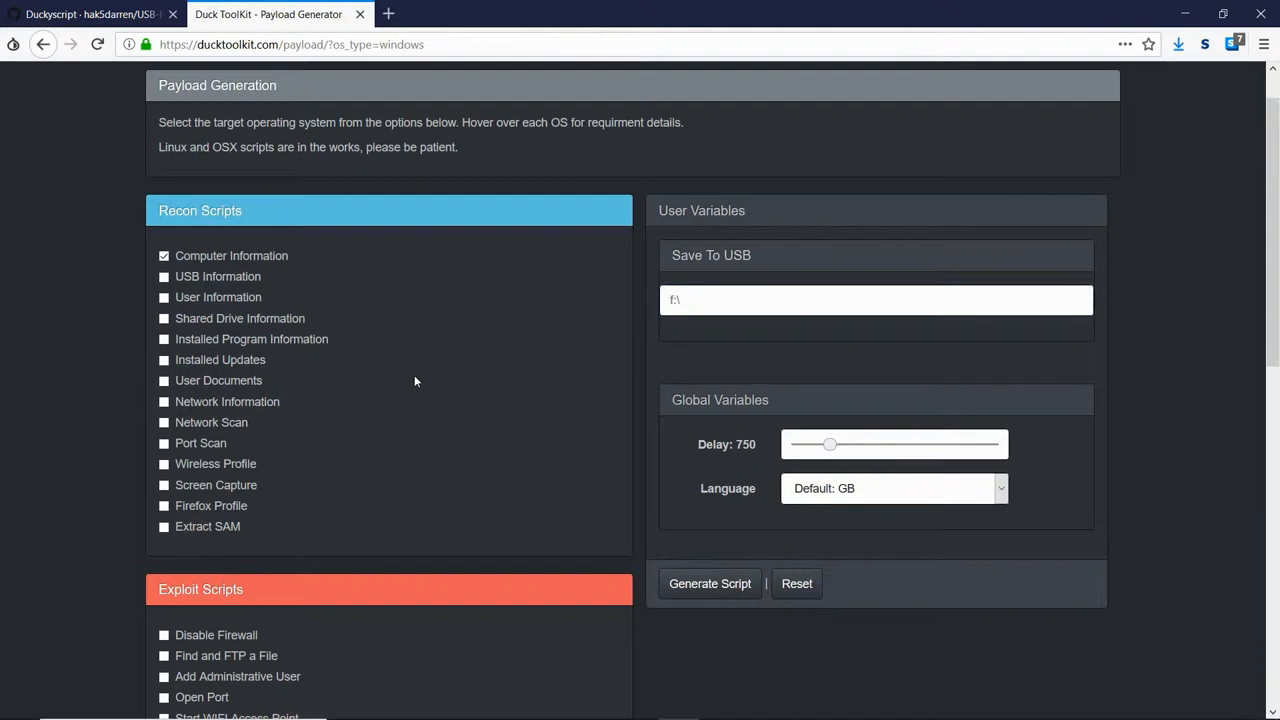
{"action": "mouse_move", "coordinate": [164, 288]}
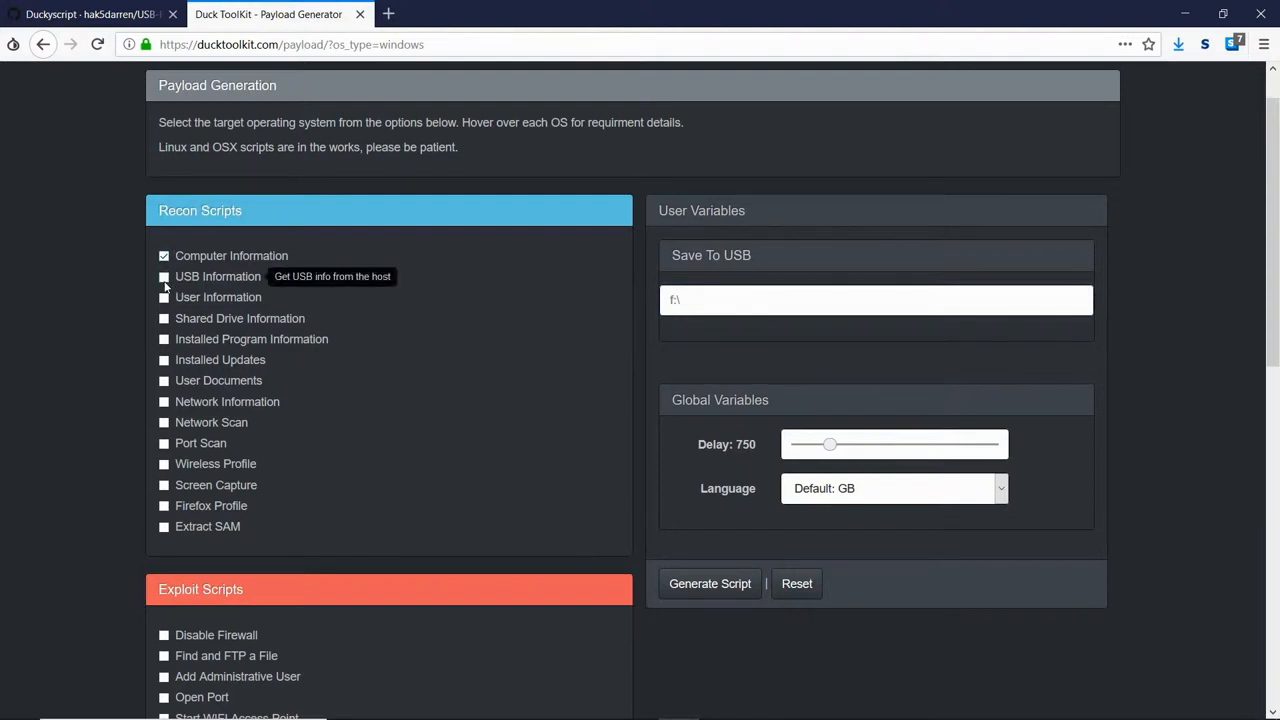
- Add USB Information and Screen Capture recon scripts with a capture count of 2
{"action": "left_click", "coordinate": [164, 276]}
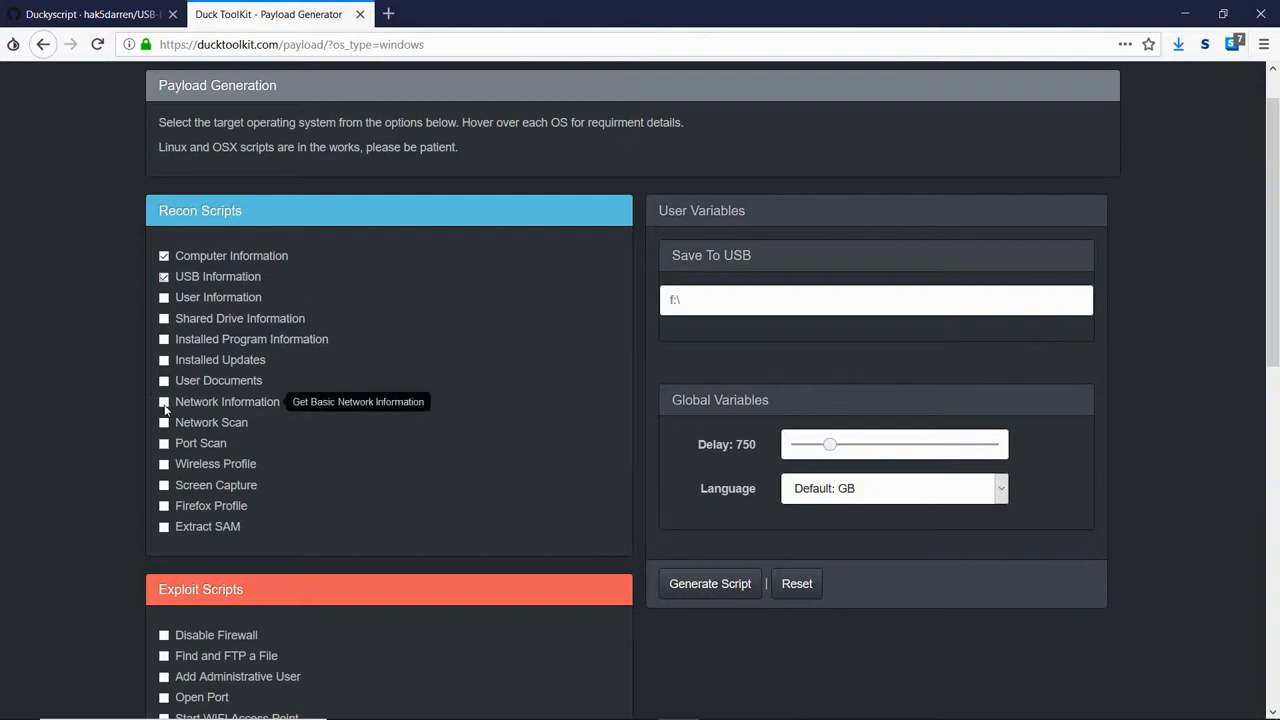
{"action": "mouse_move", "coordinate": [176, 490]}
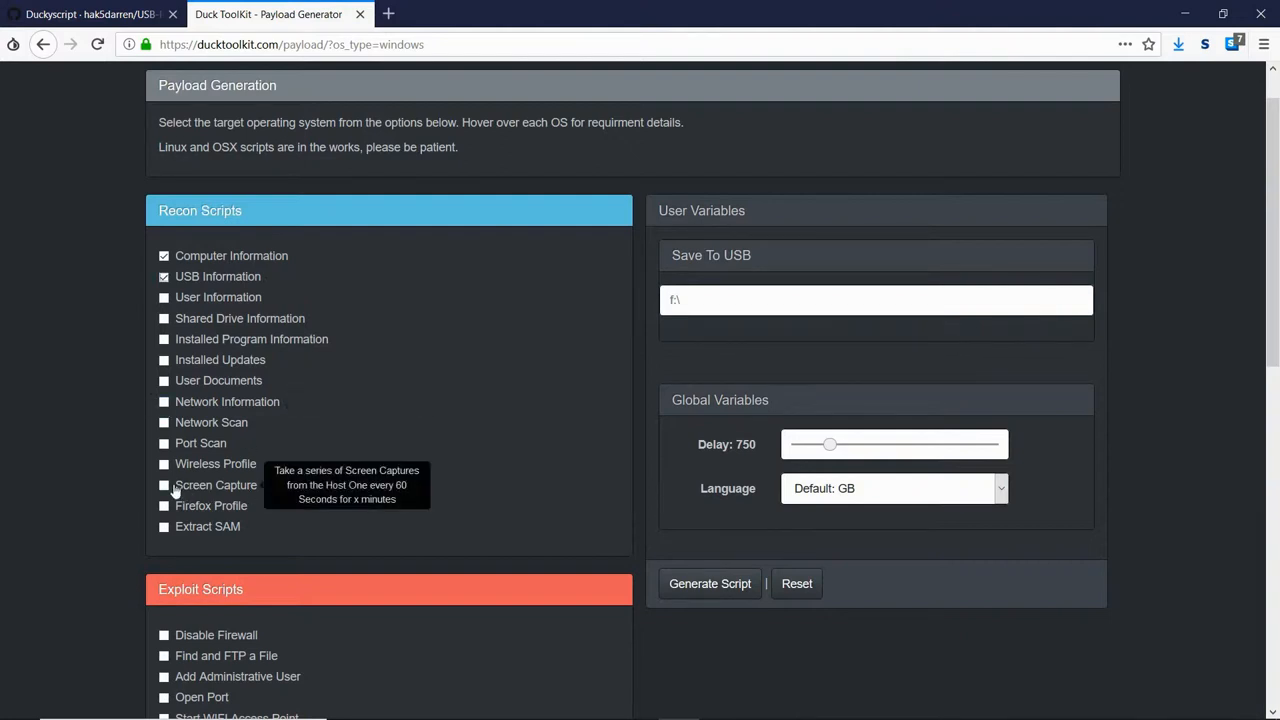
{"action": "left_click", "coordinate": [164, 486]}
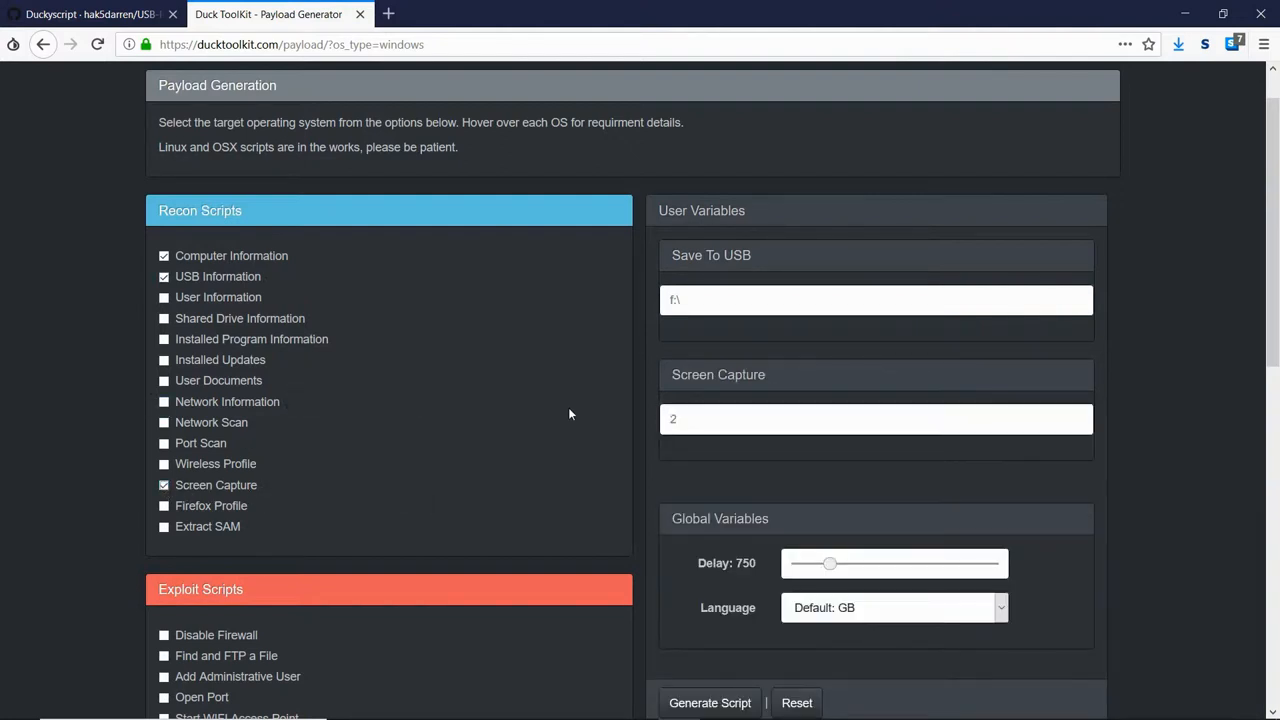
{"action": "scroll", "scroll_direction": "down", "scroll_amount": 3}
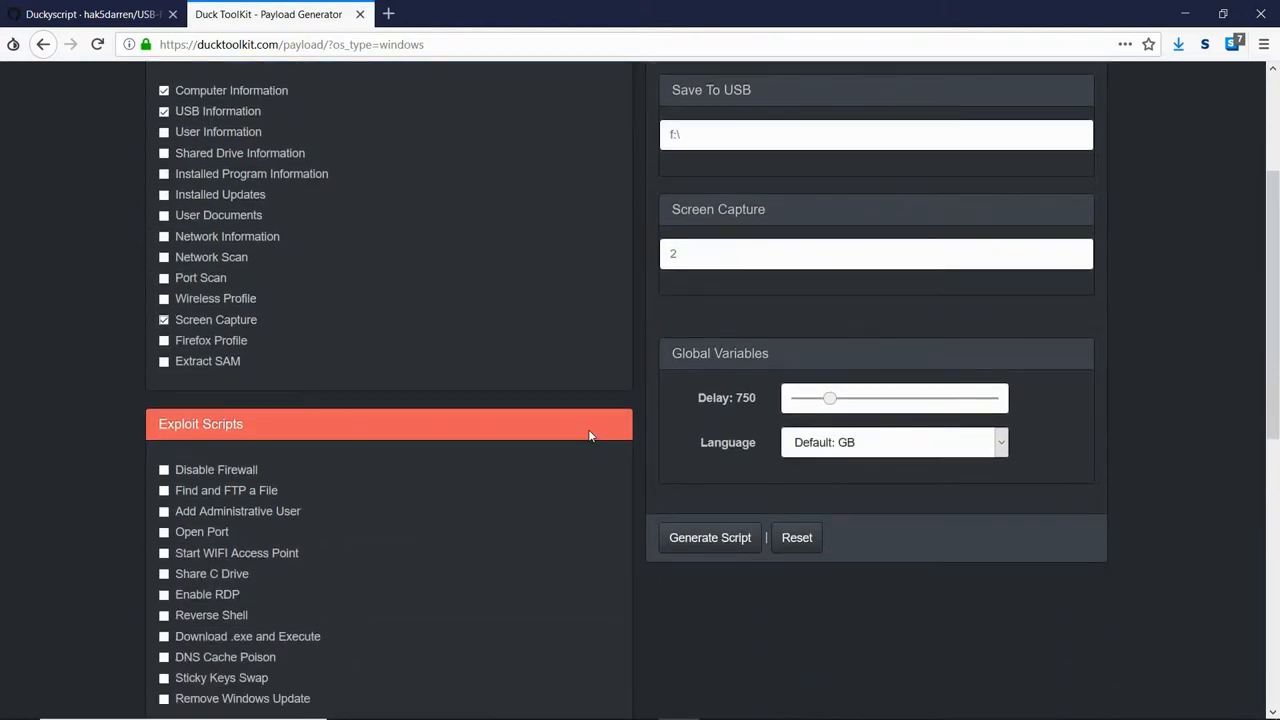
- Generate the payload script, accept the disclaimer, and launch cmd.exe
{"action": "left_click", "coordinate": [708, 536]}
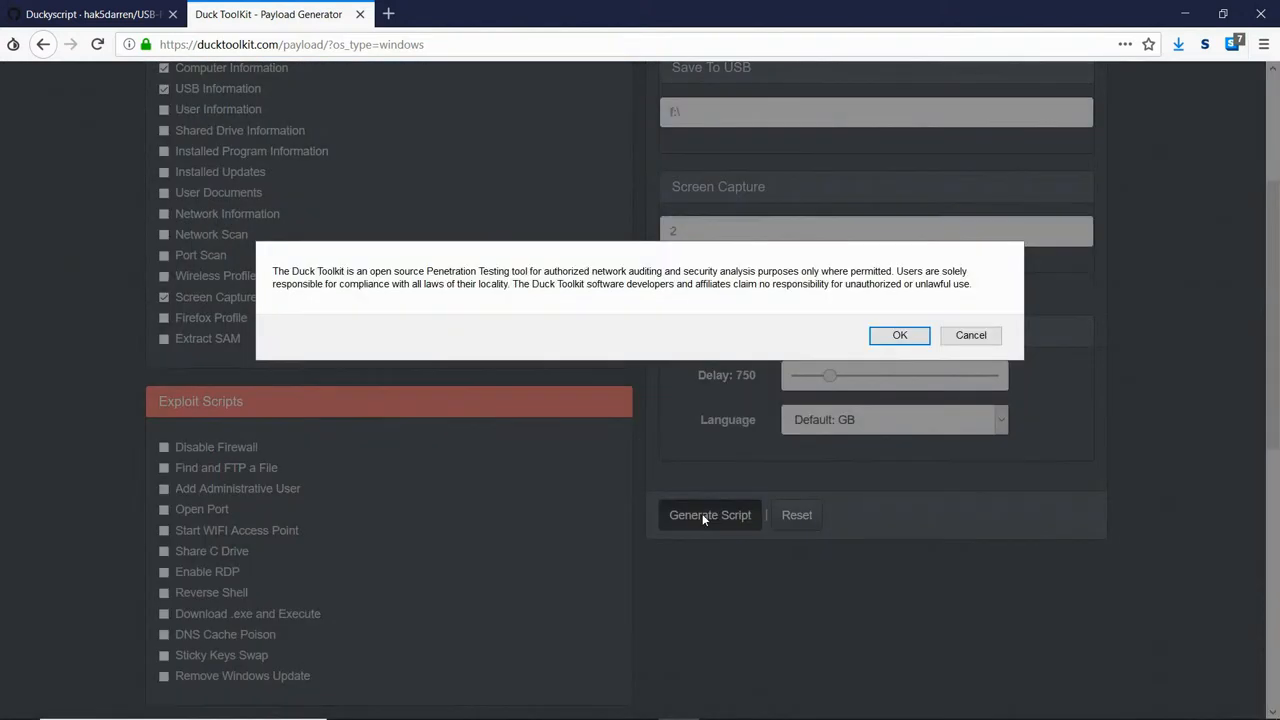
{"action": "left_click", "coordinate": [900, 336]}
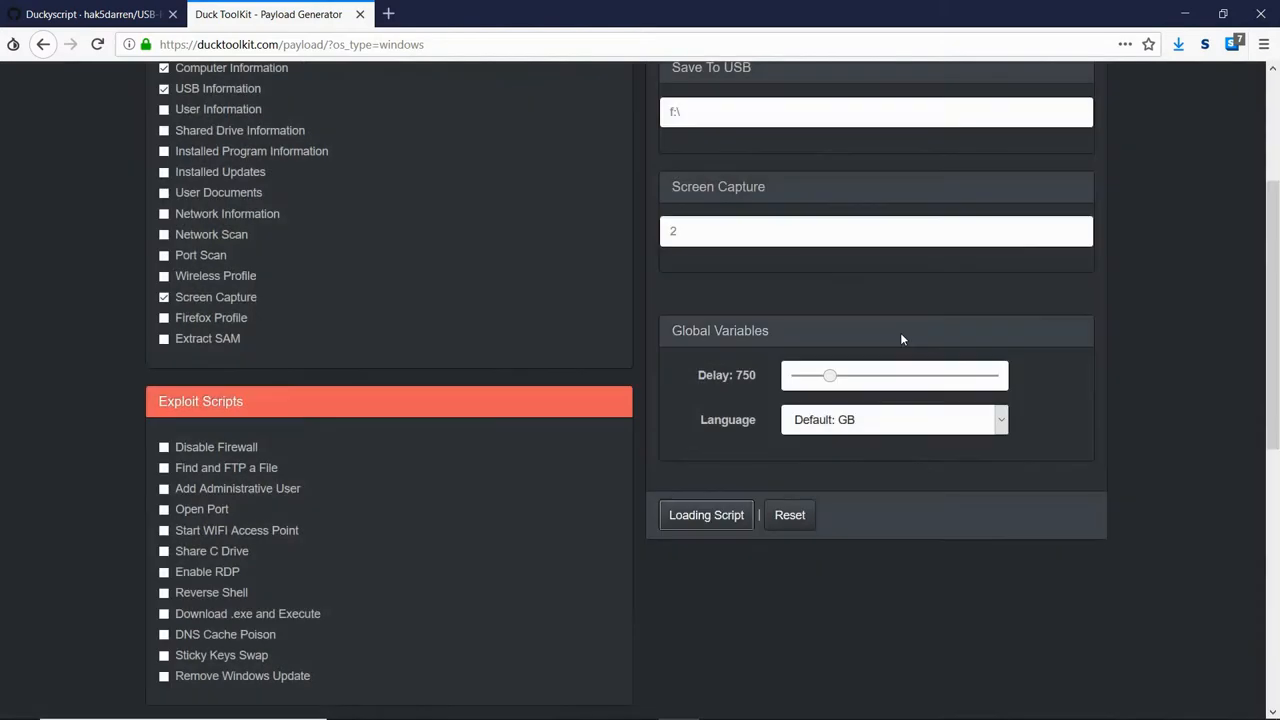
{"action": "left_click", "coordinate": [706, 514]}
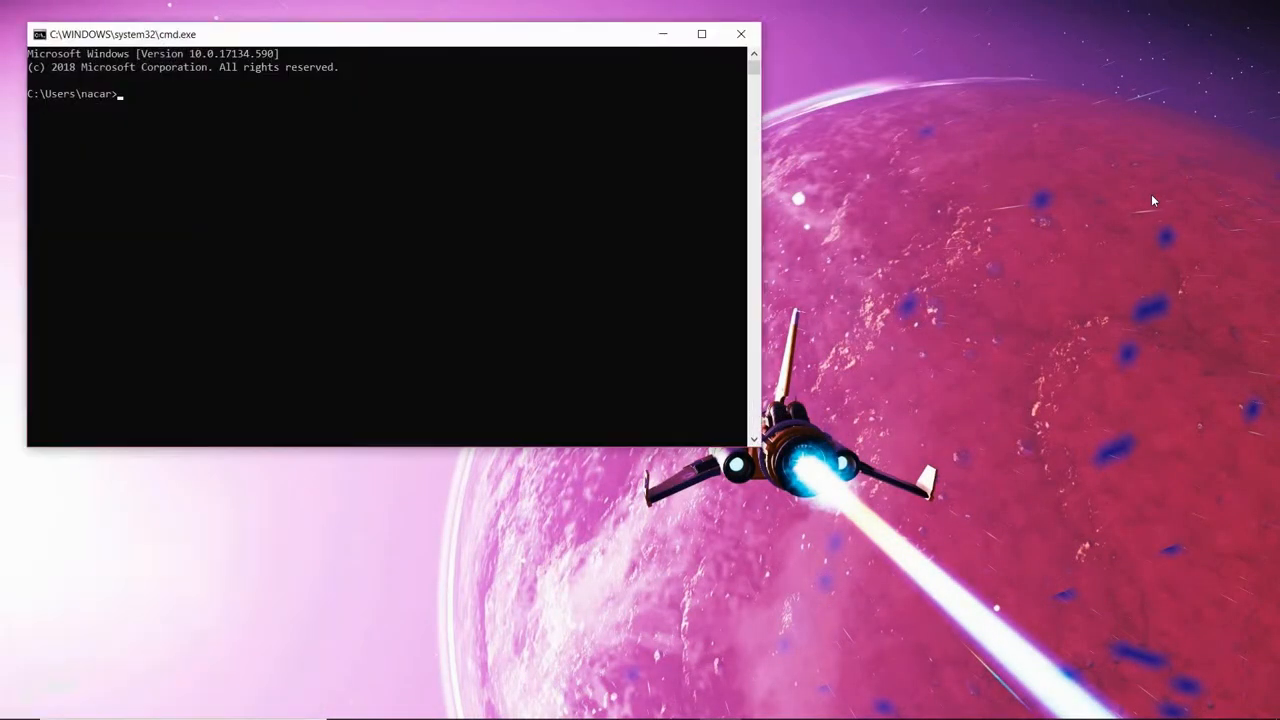
- Run dir /s in Command Prompt and play the RickRoll'D video full screen
{"action": "type", "text": "dir /s"}
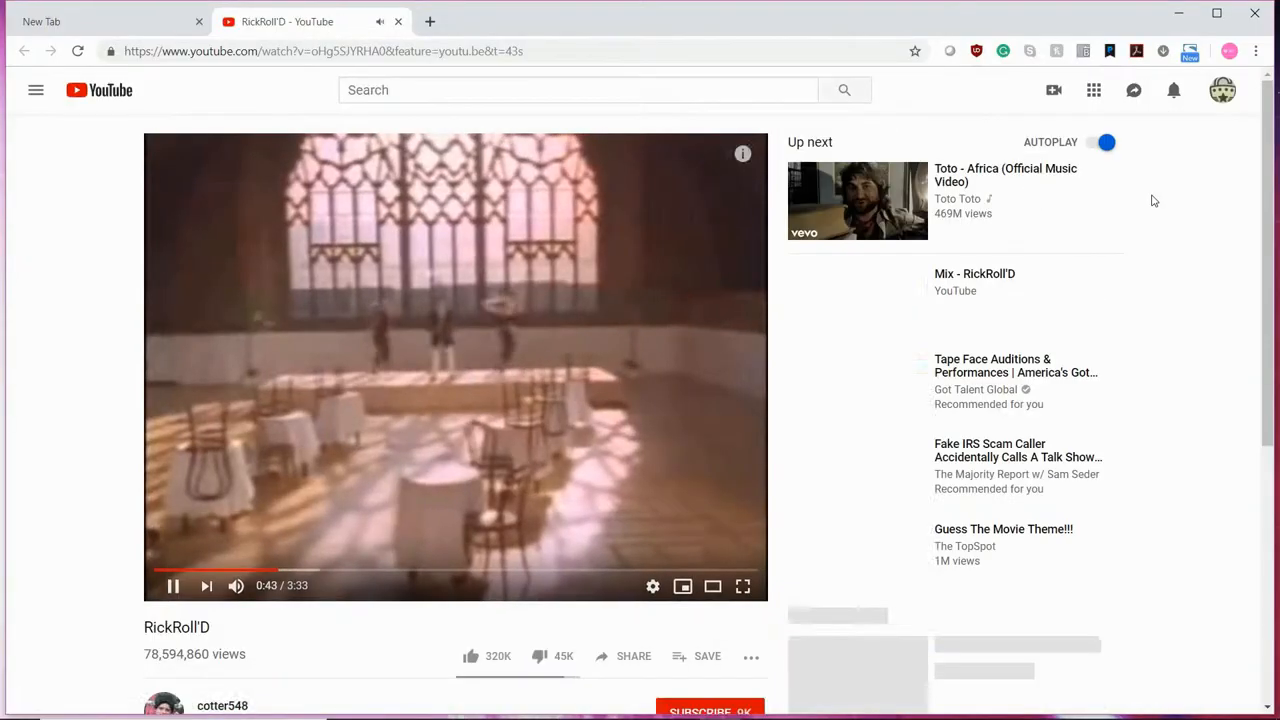
{"action": "left_click", "coordinate": [744, 584]}
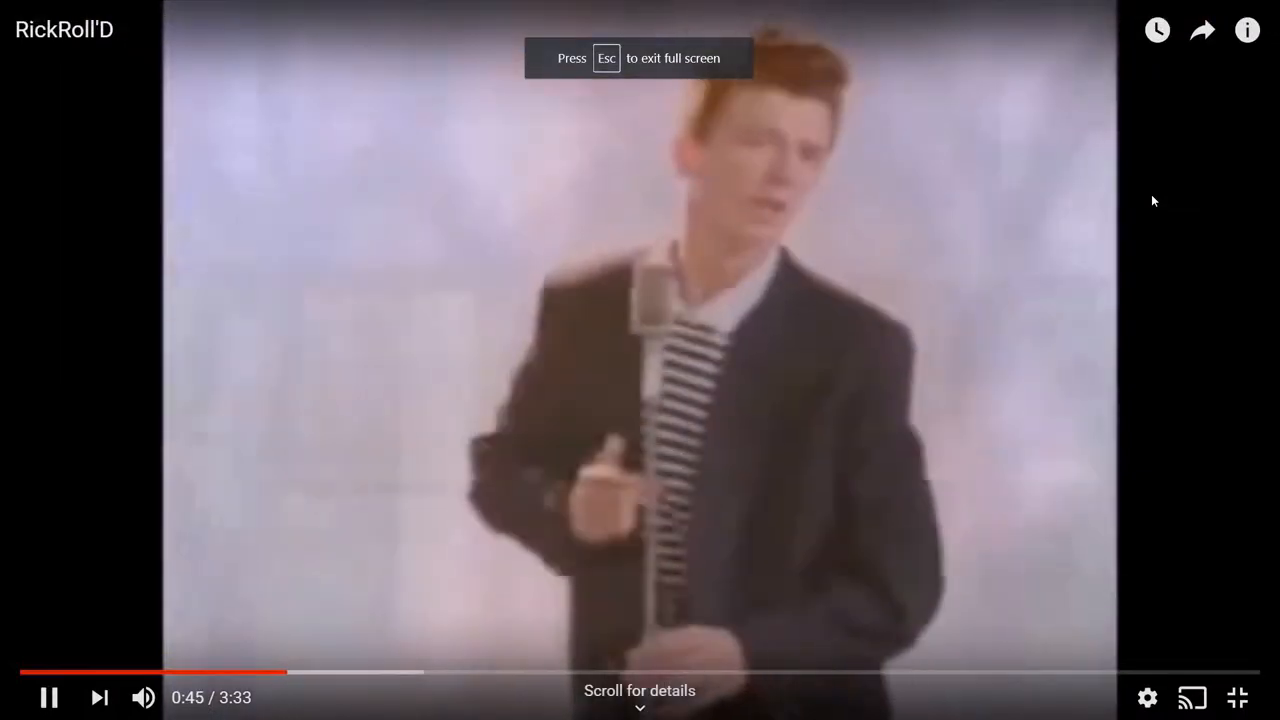